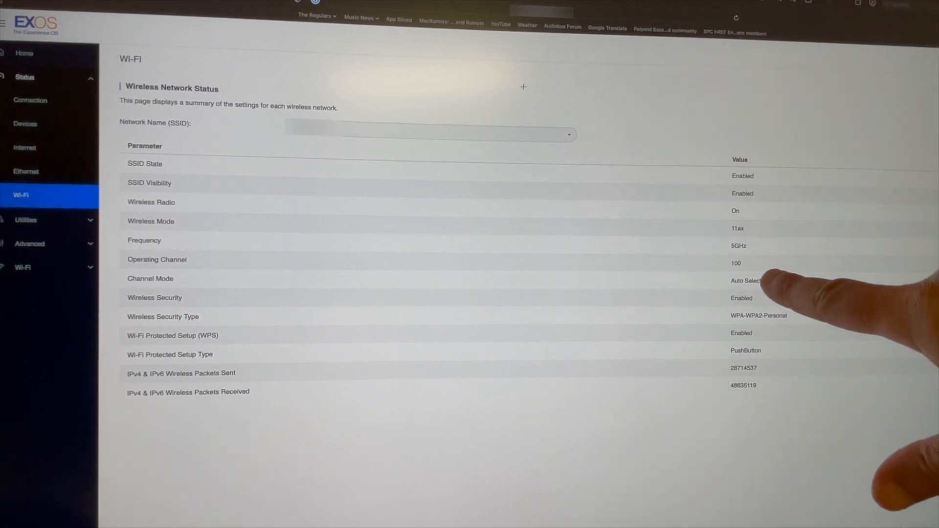
pyautogui.moveTo(887, 372)
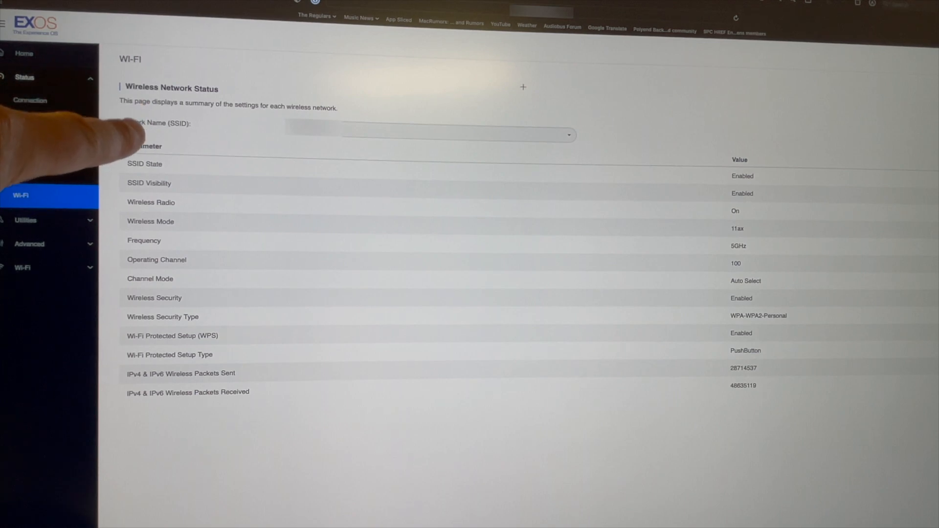
pyautogui.click(23, 76)
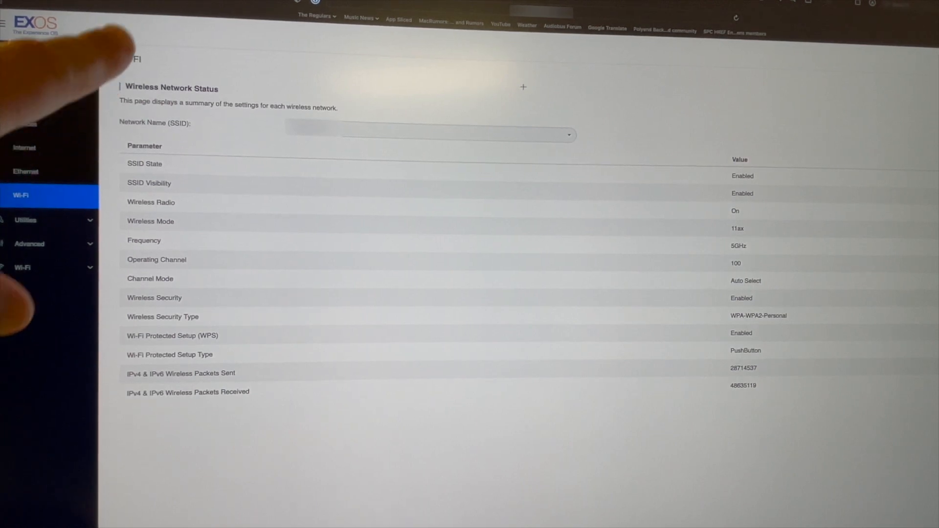
pyautogui.click(23, 76)
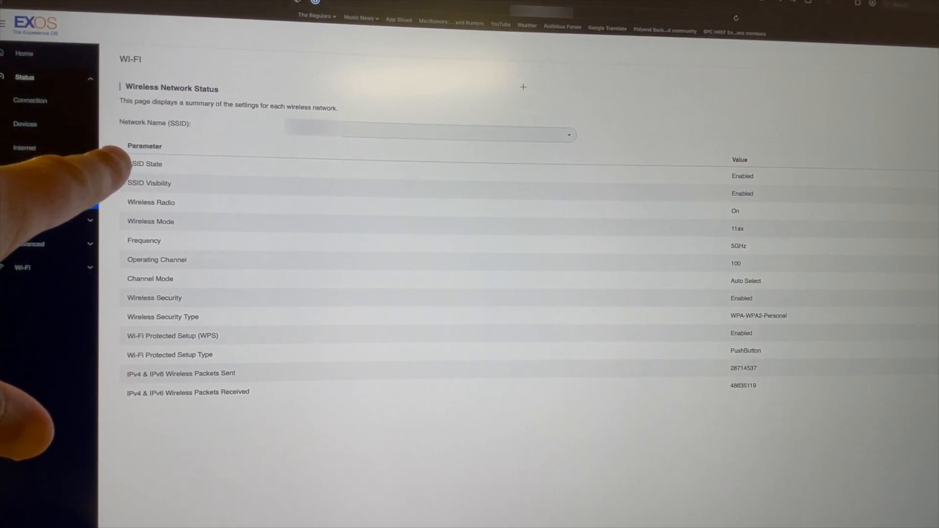
pyautogui.click(42, 195)
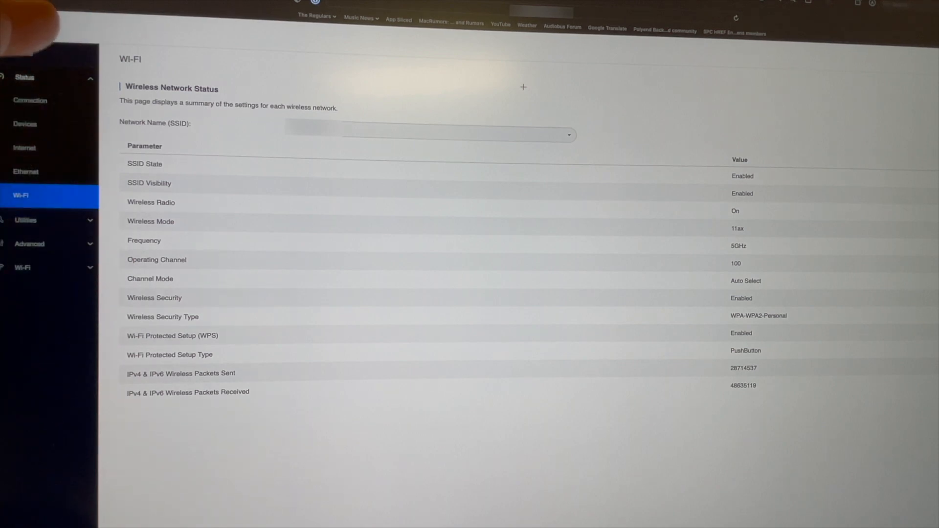